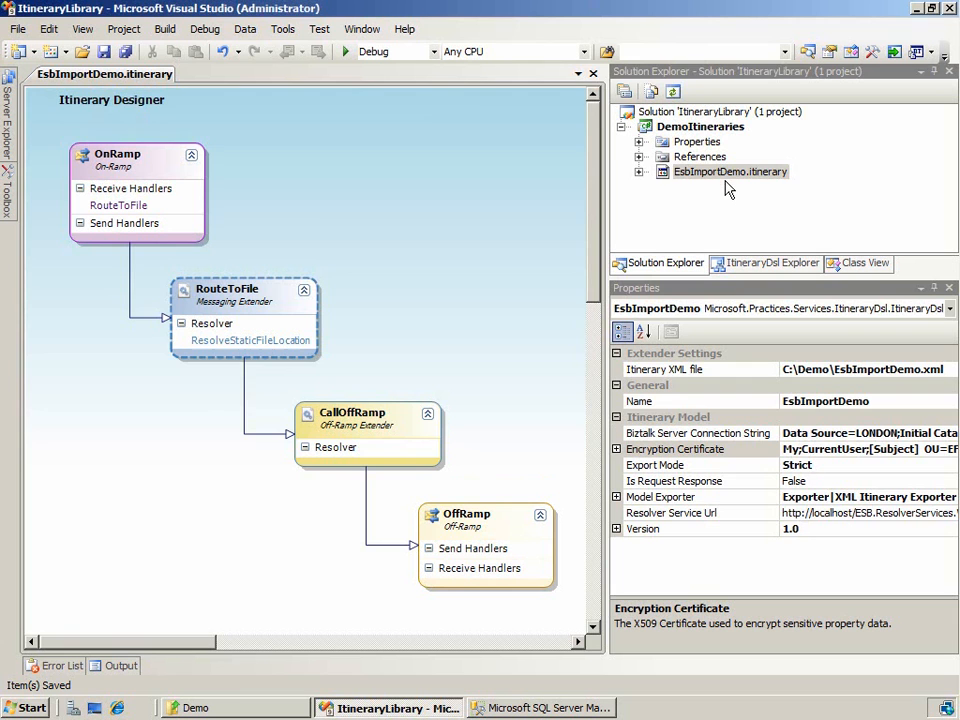
Step: Inspect the itinerary file and model export properties, then check EsbImportDemo.xml in C:\Demo
click(730, 171)
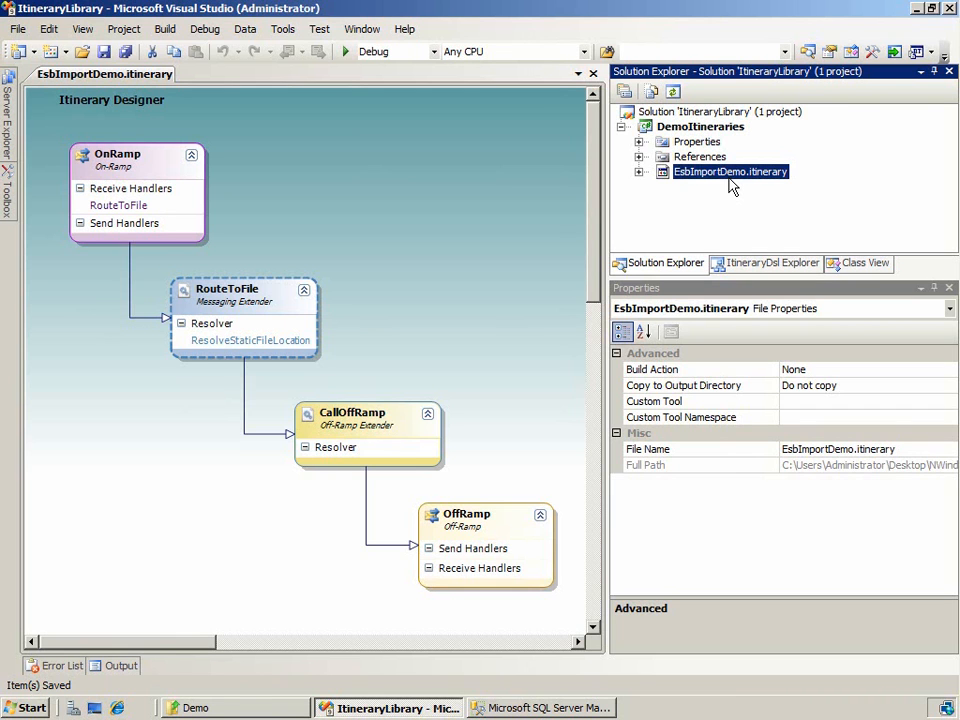
mouse_move(560, 283)
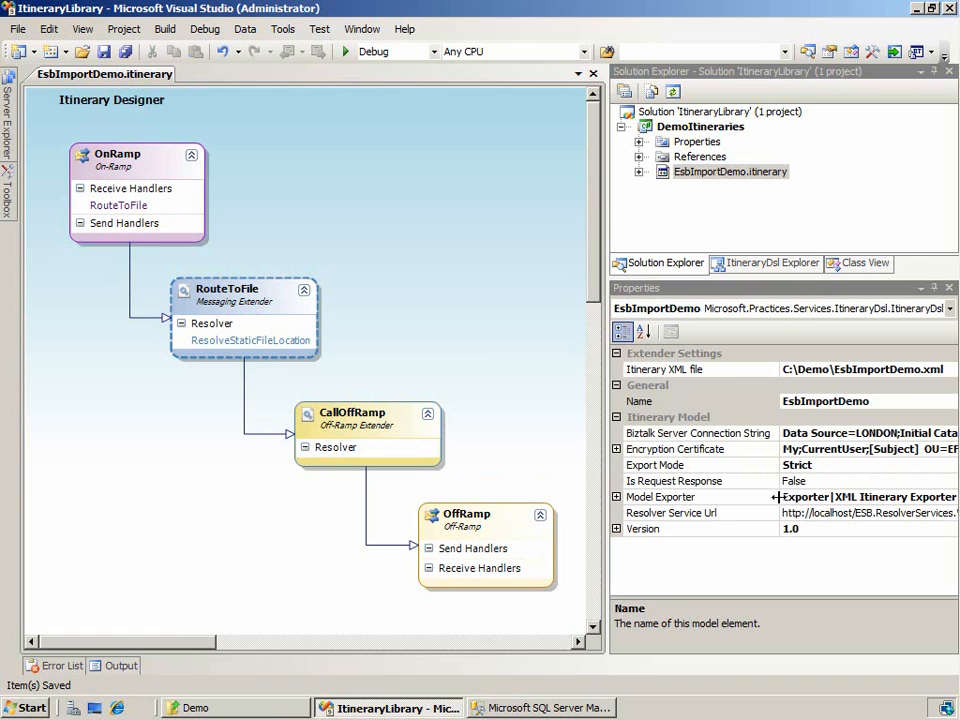
click(700, 496)
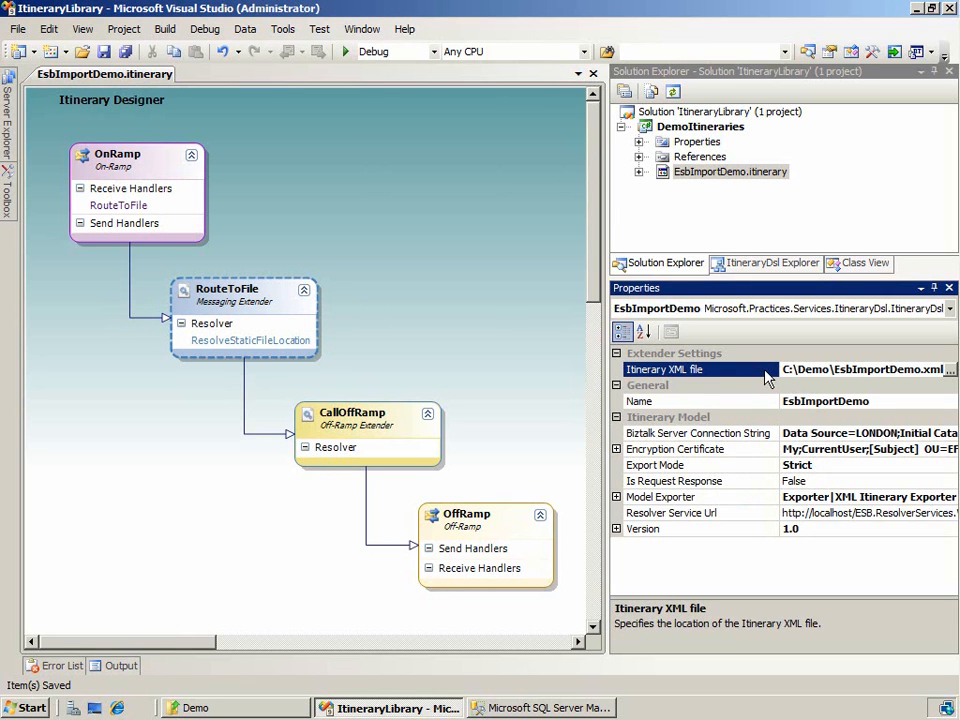
mouse_move(758, 377)
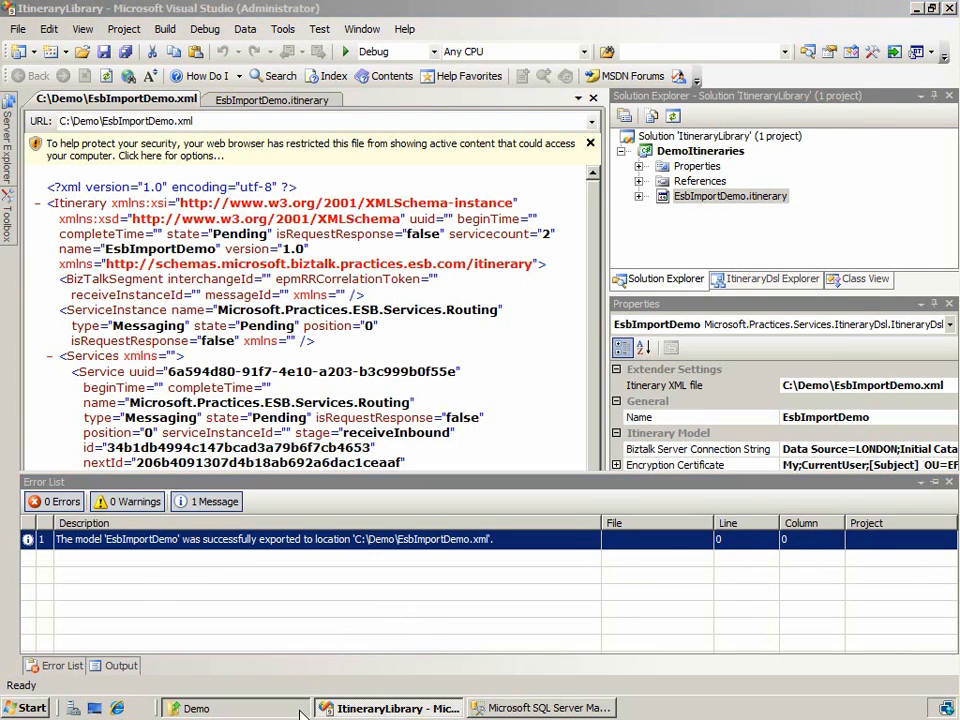
click(235, 708)
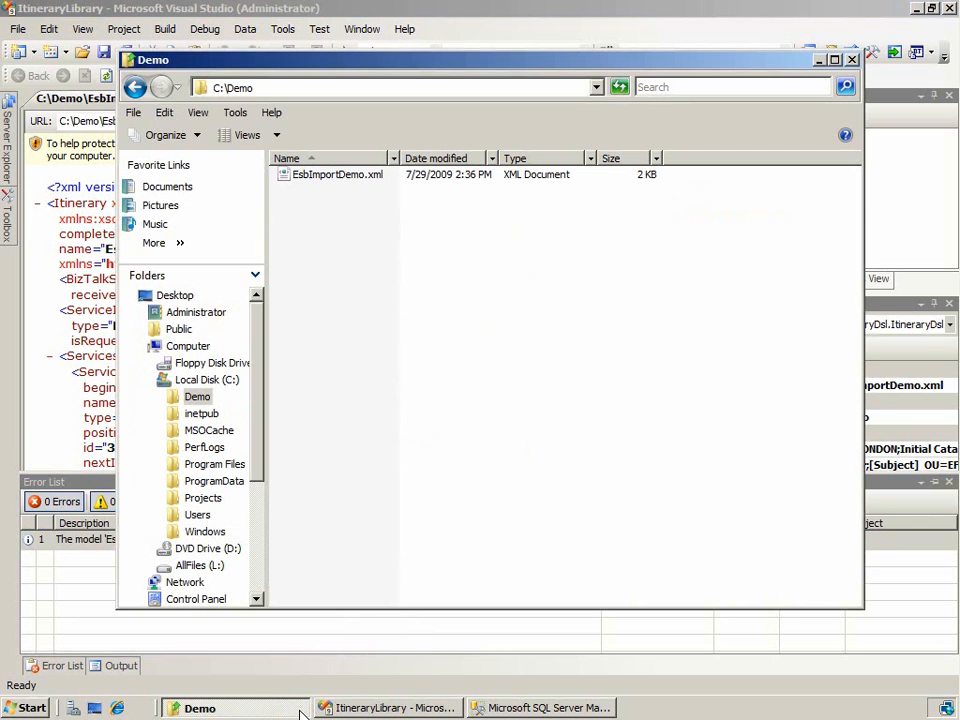
mouse_move(338, 27)
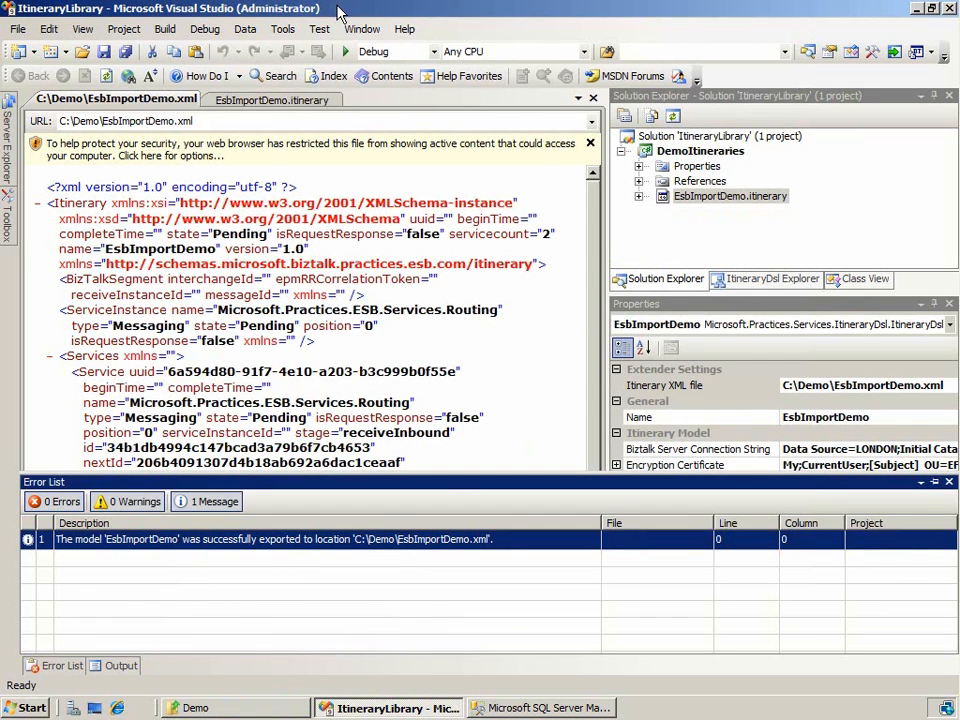
mouse_move(118, 260)
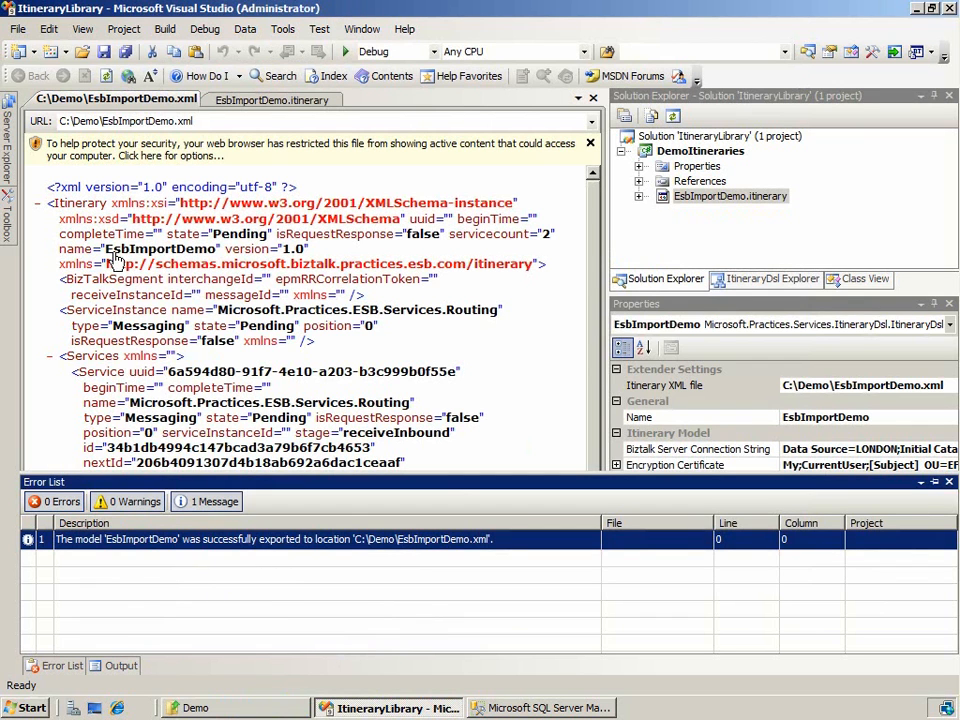
mouse_move(265, 258)
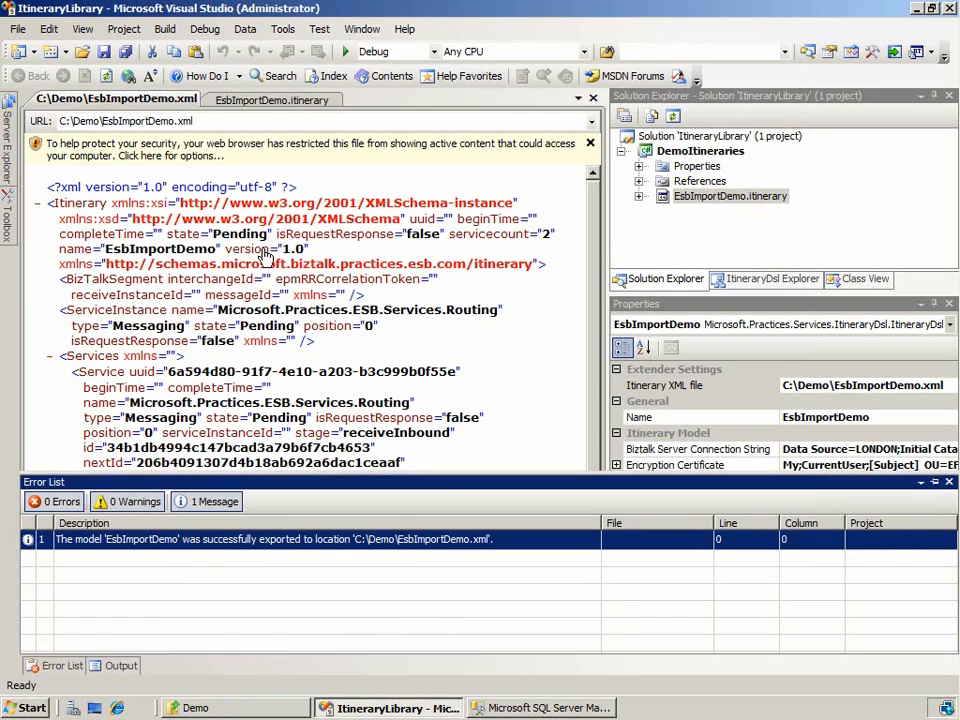
mouse_move(302, 258)
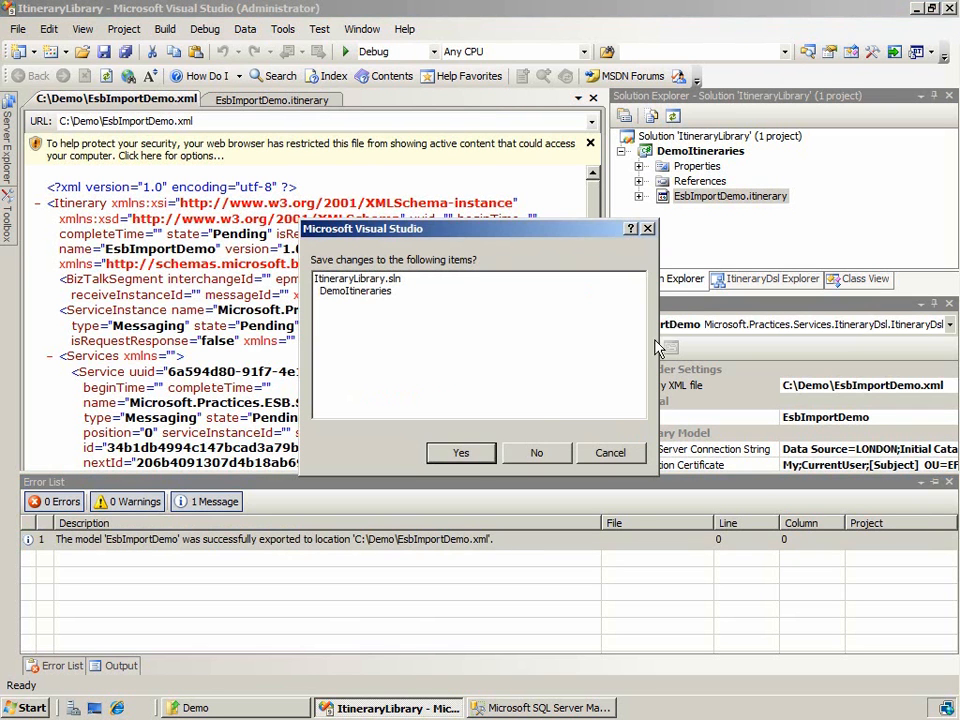
Step: Answer the save-changes prompt so Visual Studio finishes closing
click(461, 452)
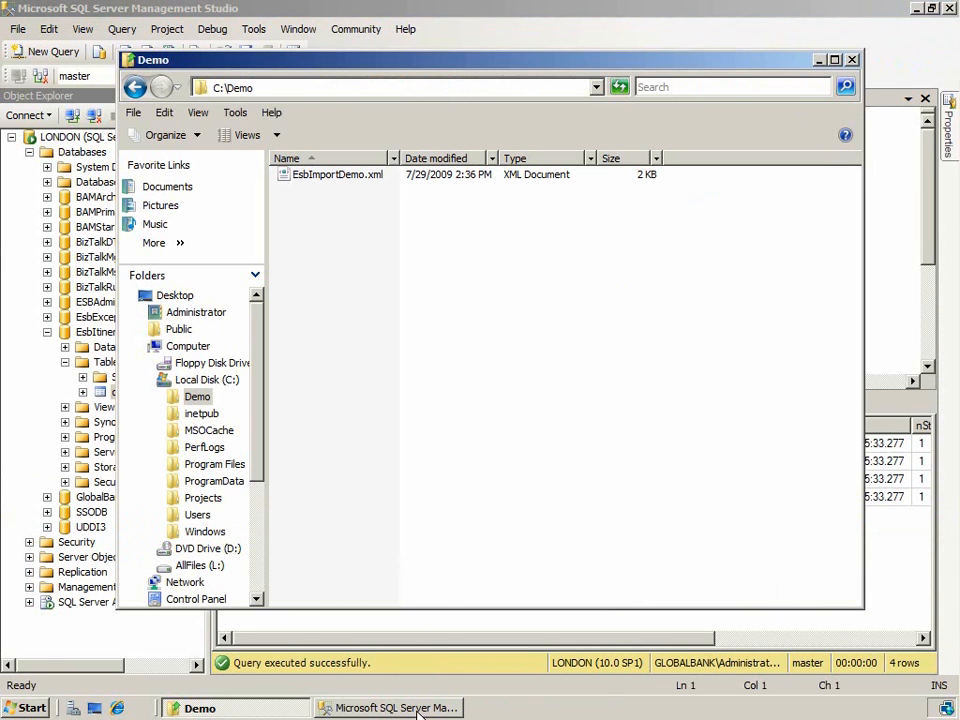
Step: Rerun the SELECT TOP 1000 query on dbo.Itinerary, confirm four rows, and open Command Prompt
click(390, 708)
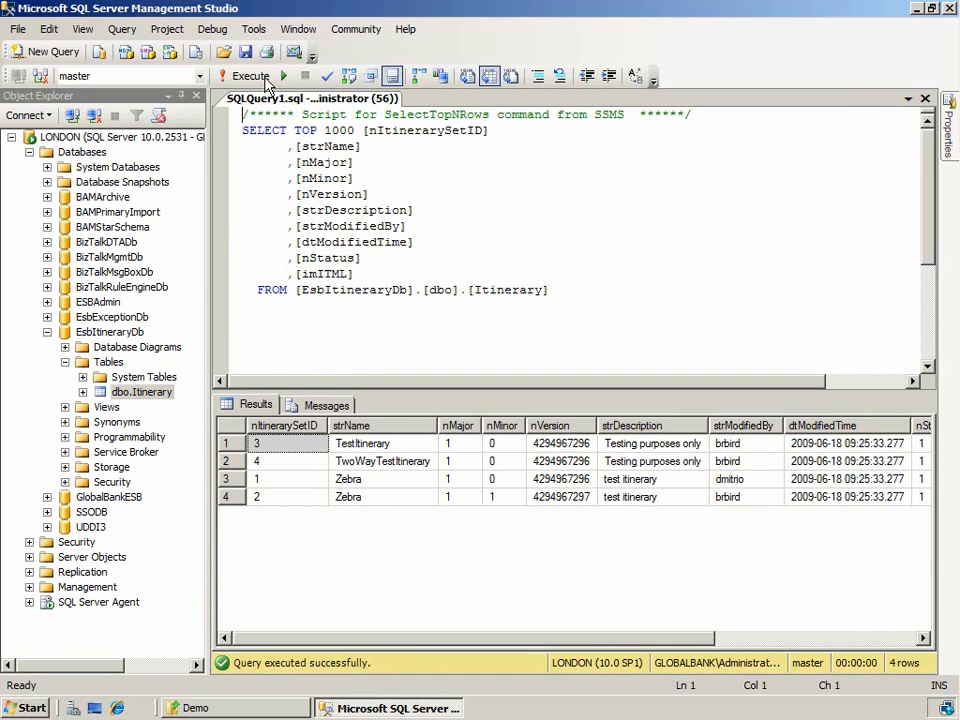
click(243, 77)
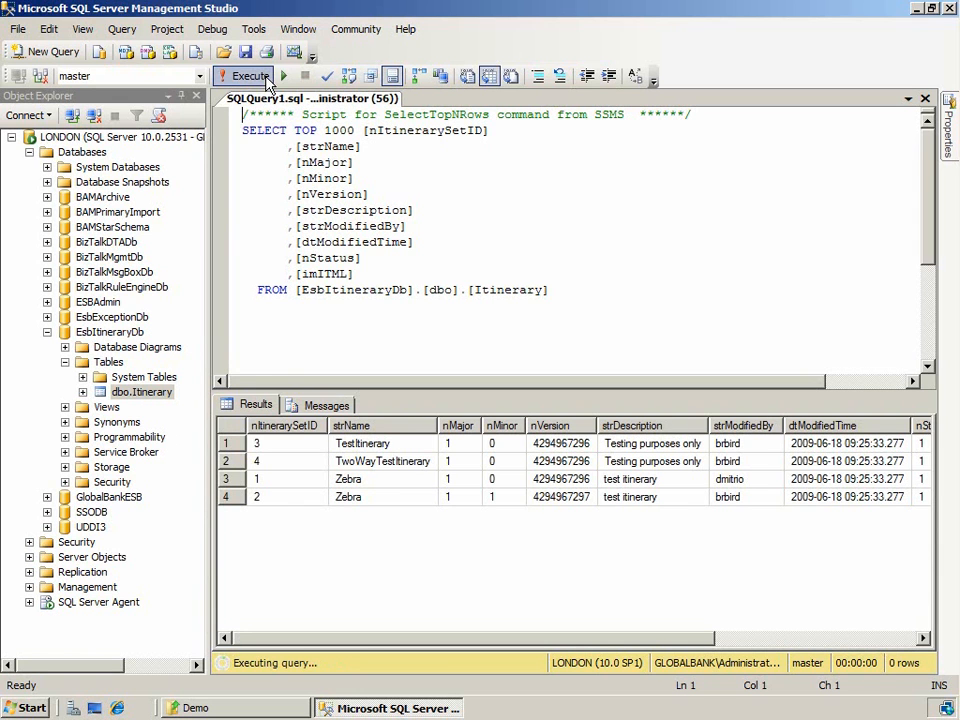
click(248, 77)
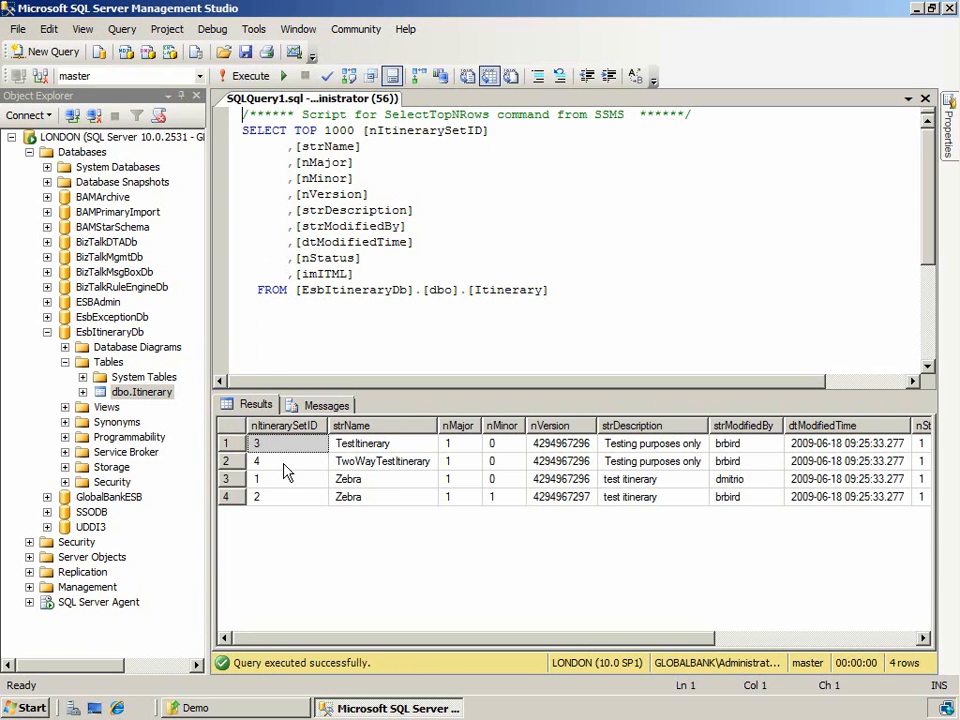
mouse_move(362, 504)
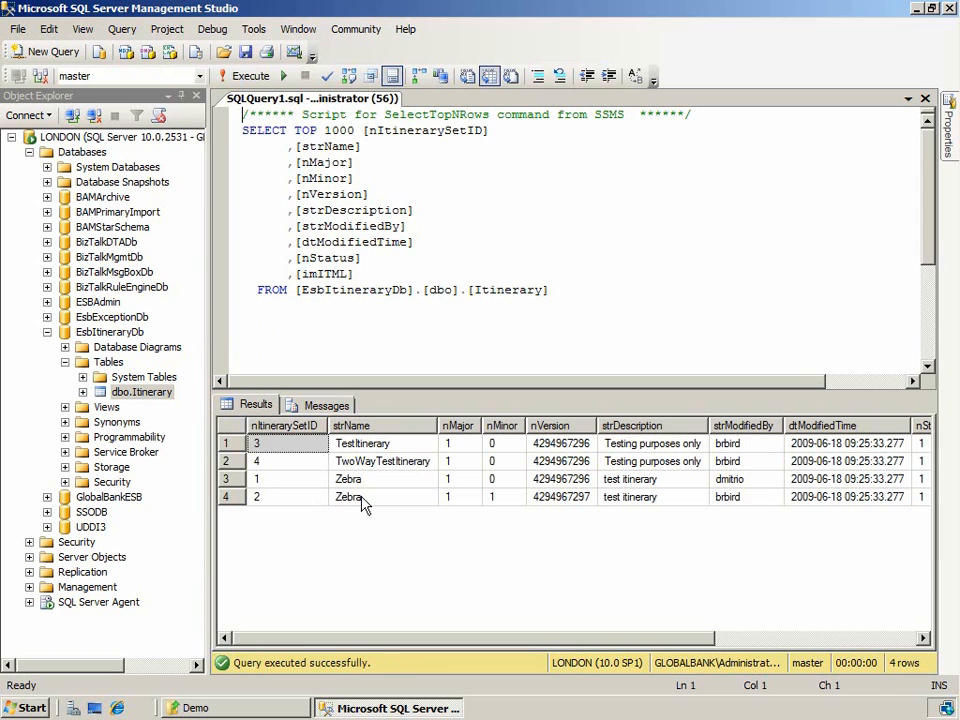
mouse_move(367, 504)
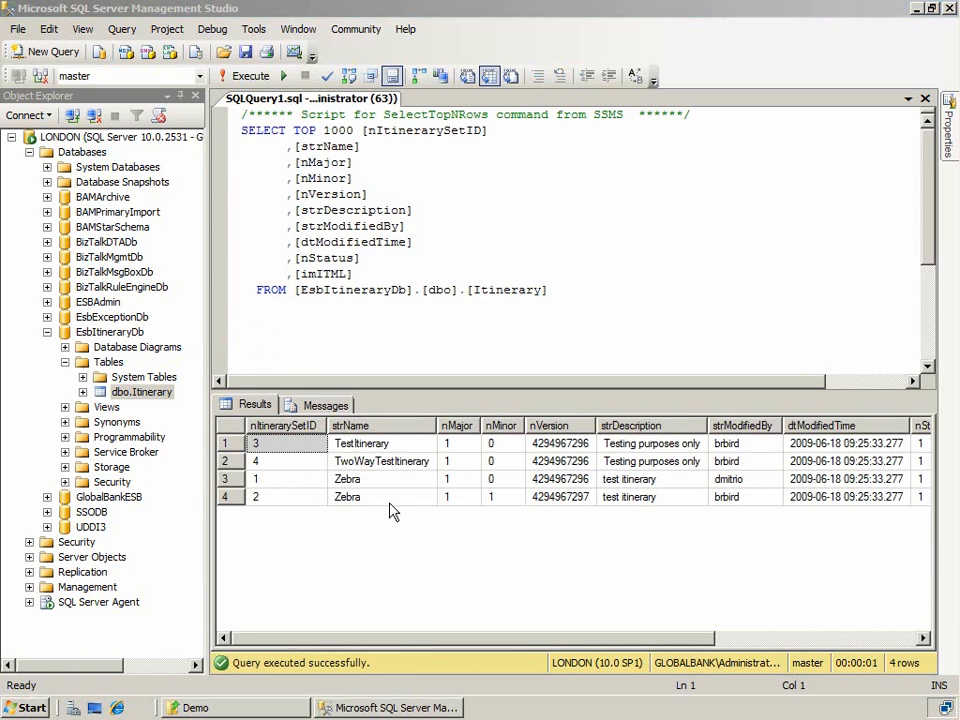
click(25, 708)
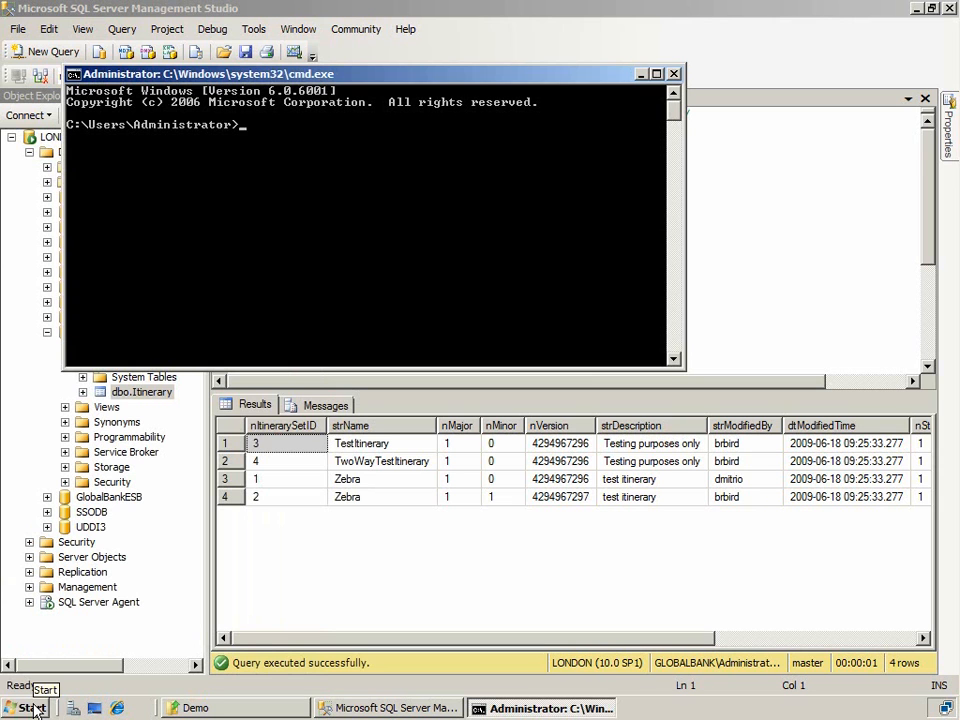
Step: Move to the ESB Toolkit 2.0 Bin folder and run EsbImportUtil.exe to list its parameters
text(cd)
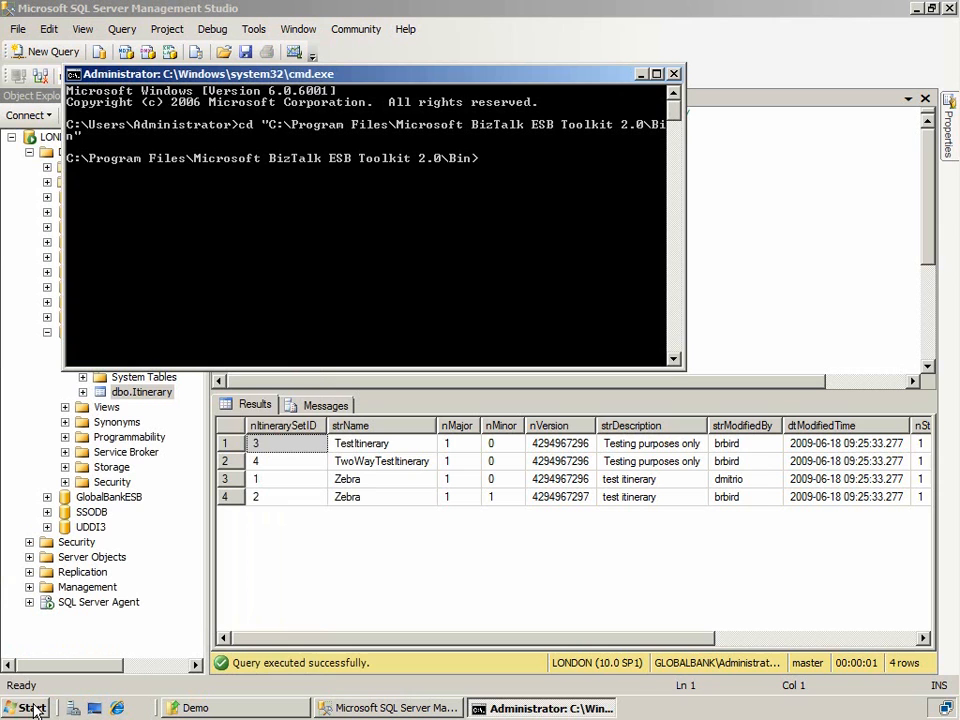
text(Es)
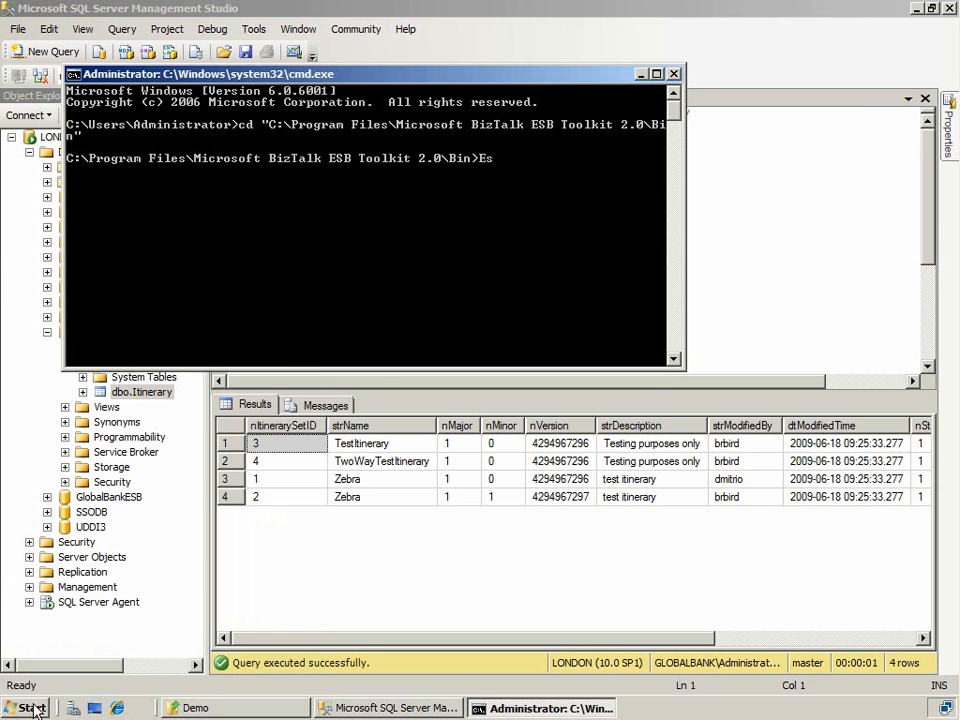
text(ImportUtil.exe)
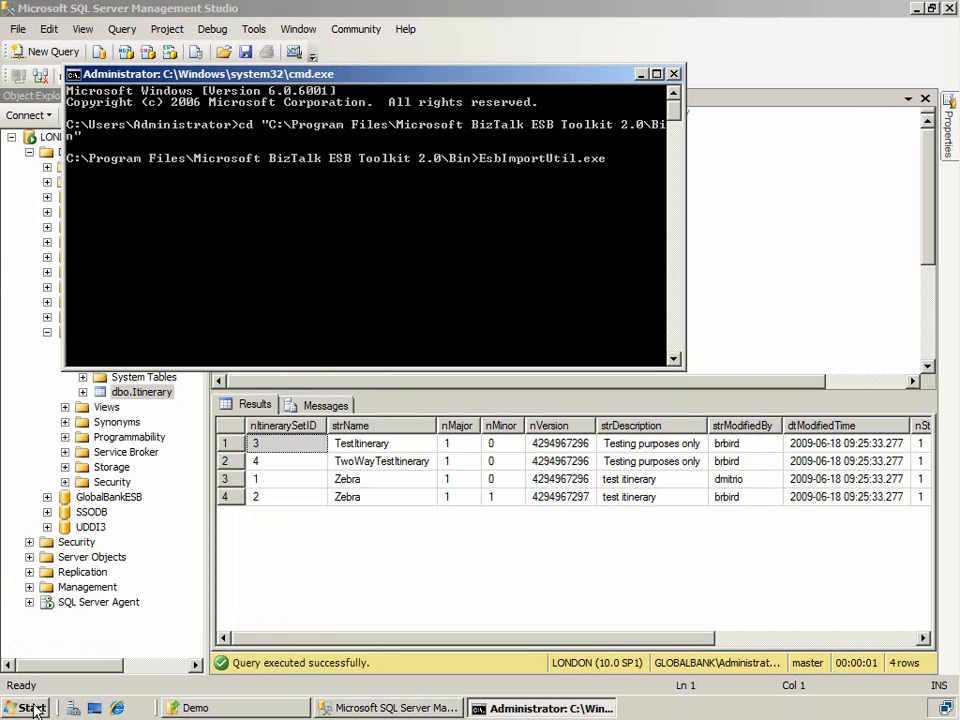
key(enter)
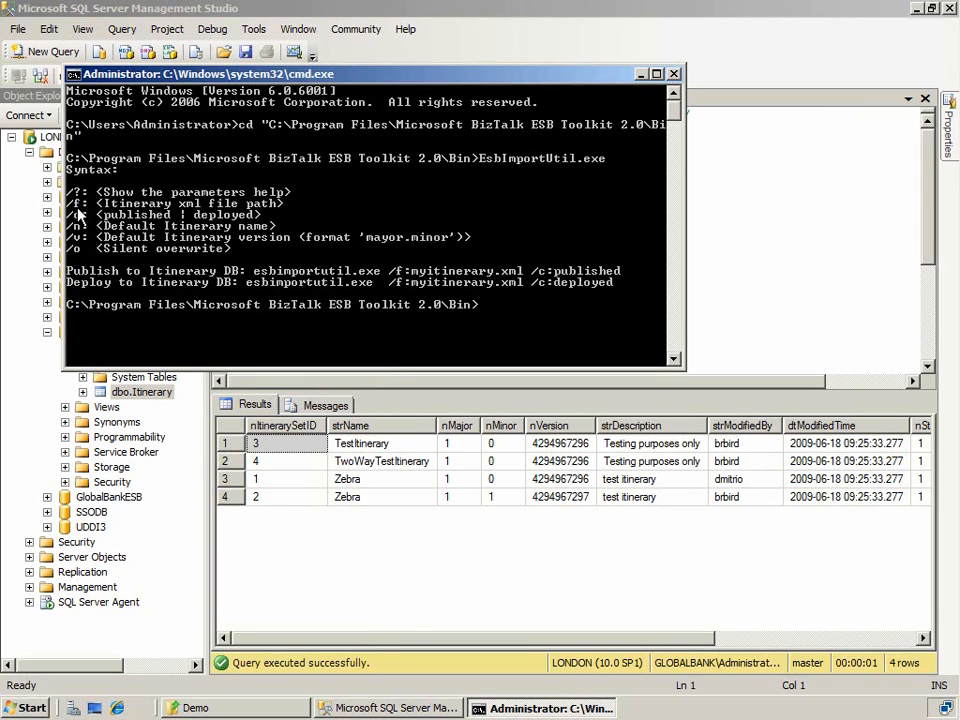
mouse_move(82, 222)
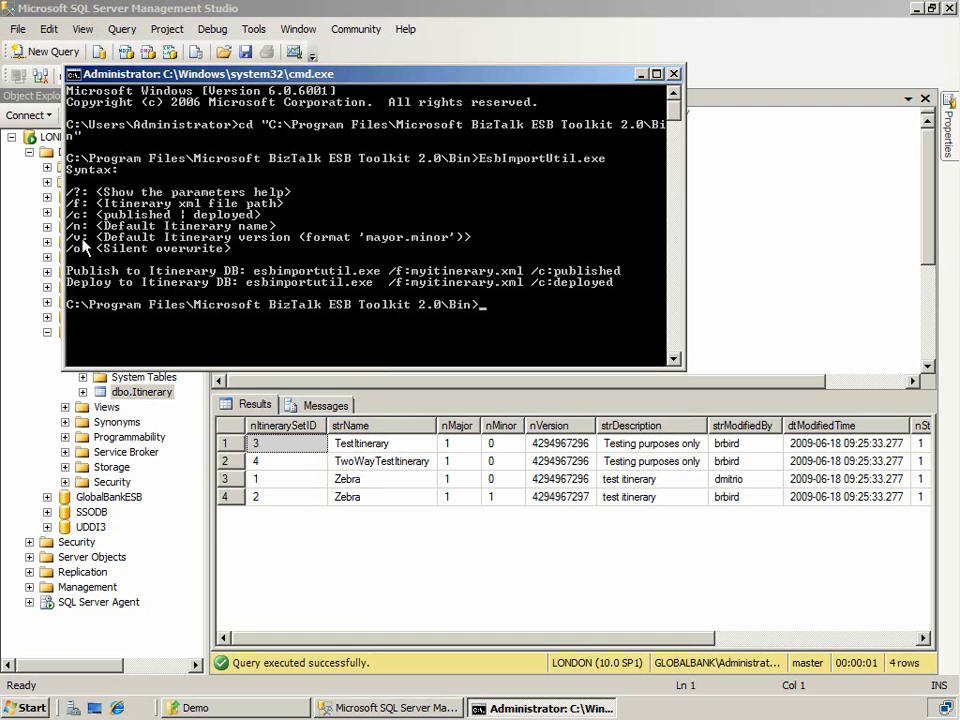
Step: Run EsbImportUtil.exe /f:C:\Demo\EsbImportDemo.xml /c:deployed to import the itinerary
text(EsbImportUtil.exe /f:C:\Demo\EsbImportDemo.xml /c:deployed)
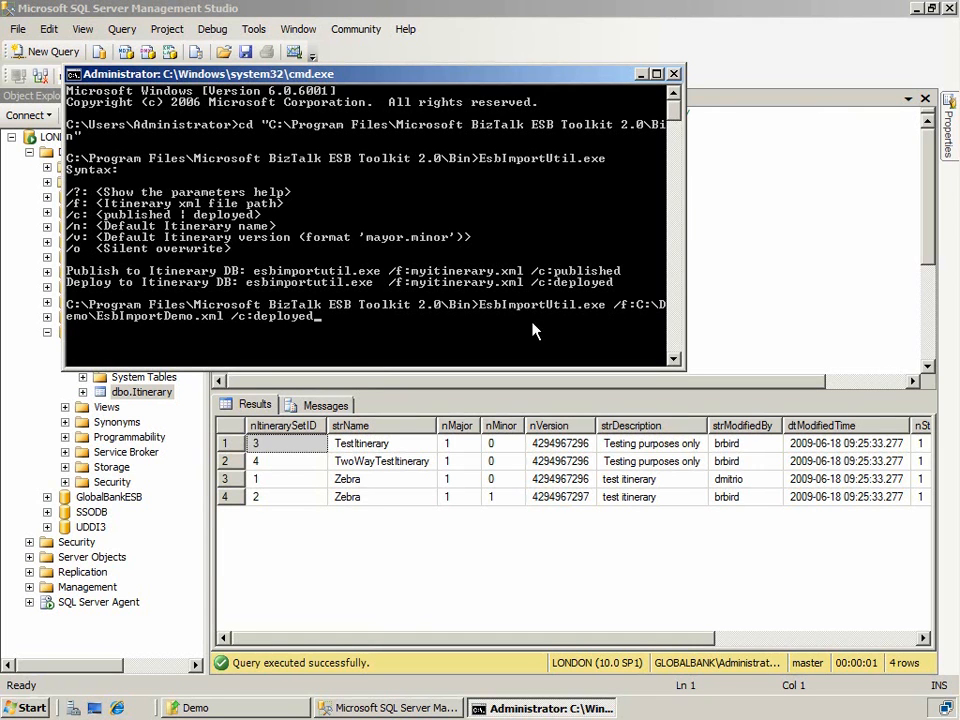
mouse_move(265, 332)
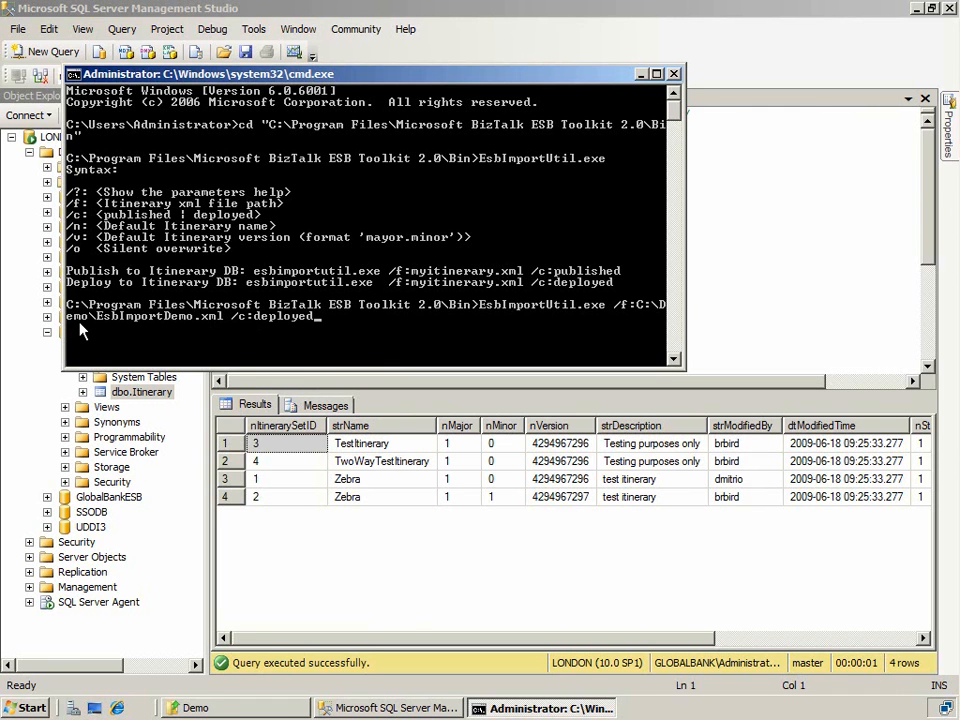
mouse_move(155, 331)
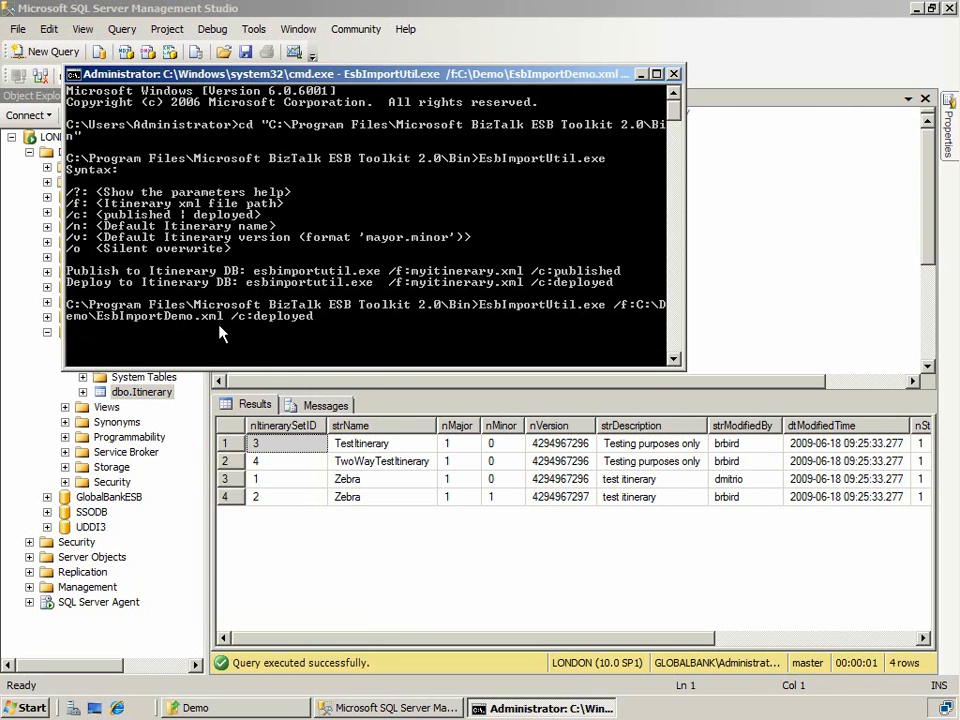
key(enter)
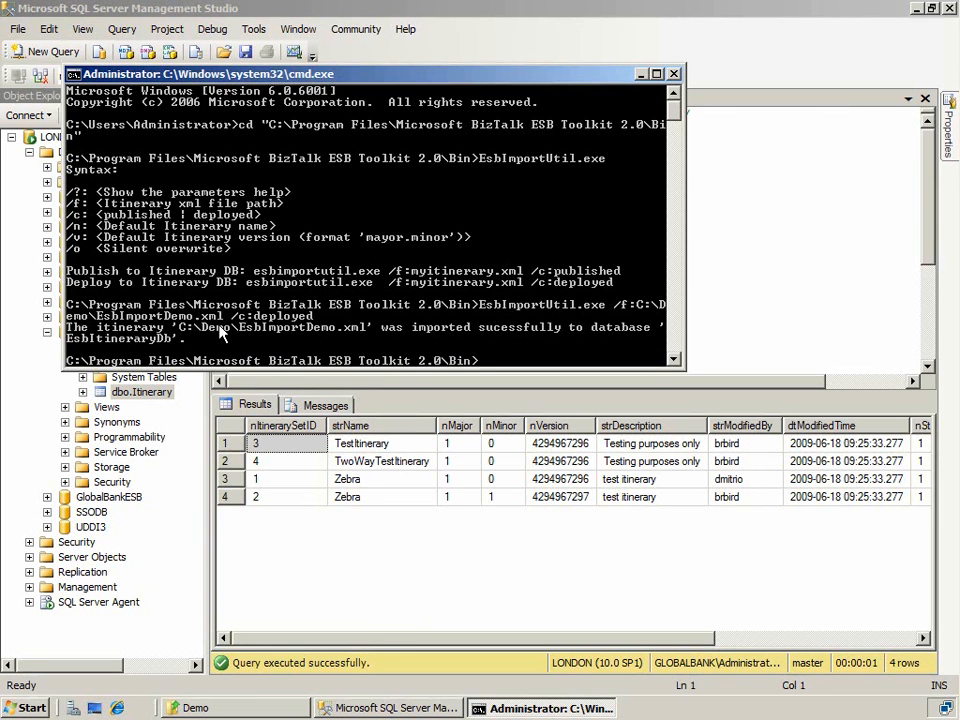
mouse_move(347, 340)
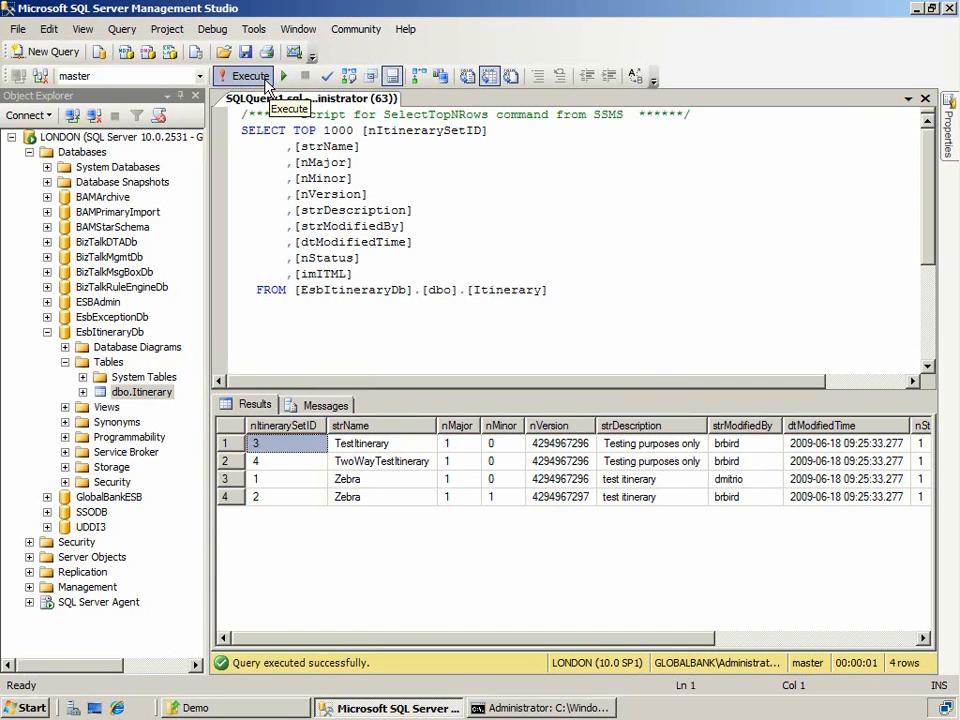
mouse_move(267, 88)
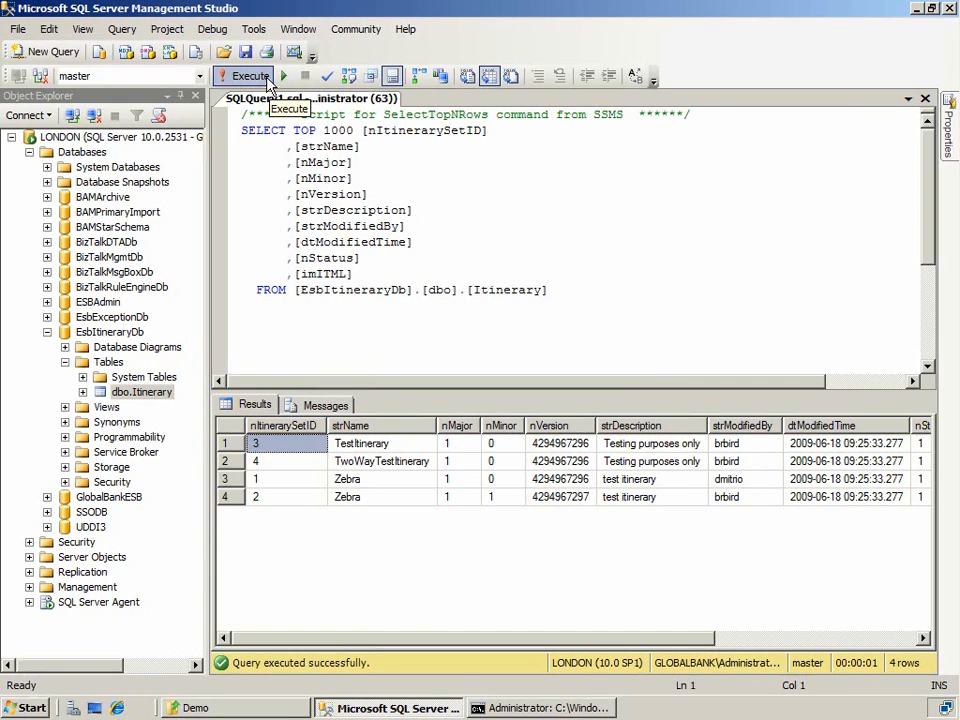
Step: Rerun the Itinerary query, select the new EsbImportDemo row, and scroll right to its imITML column
click(246, 76)
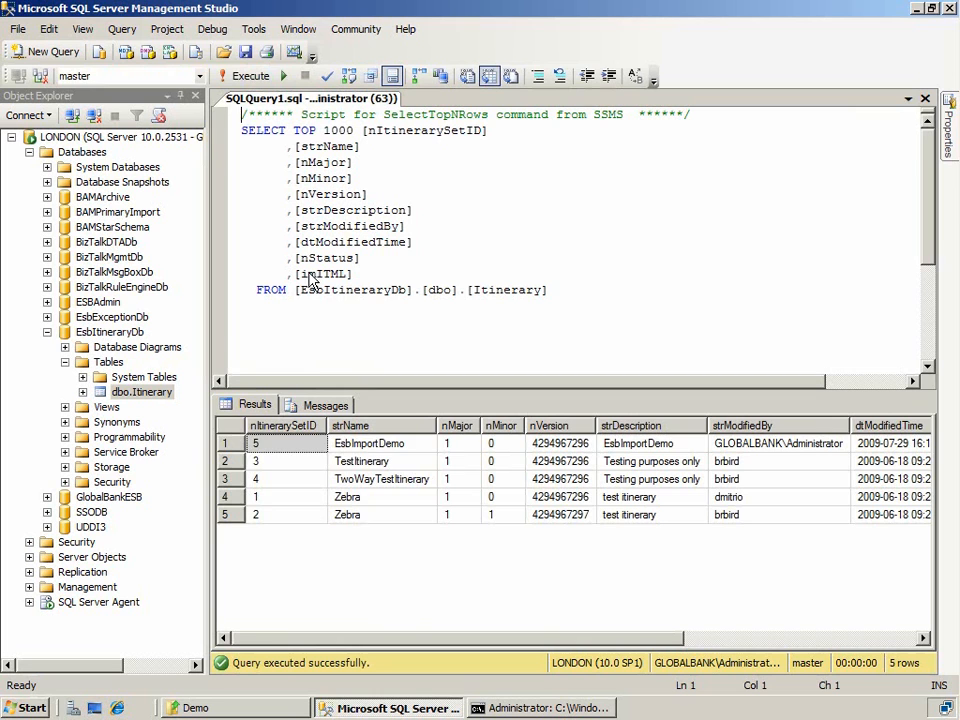
click(380, 443)
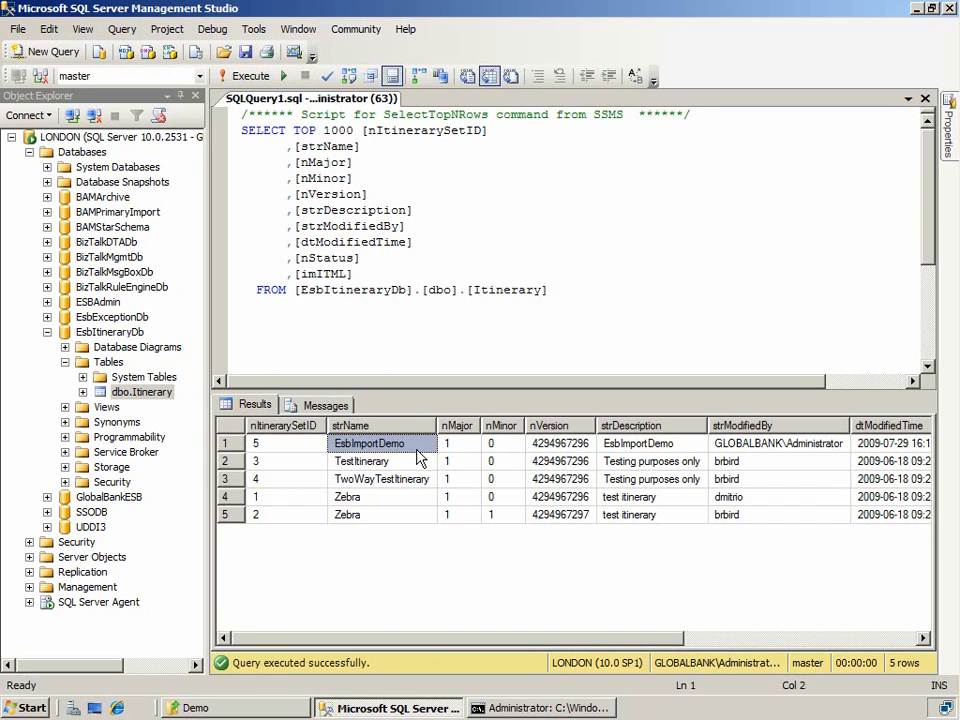
mouse_move(458, 453)
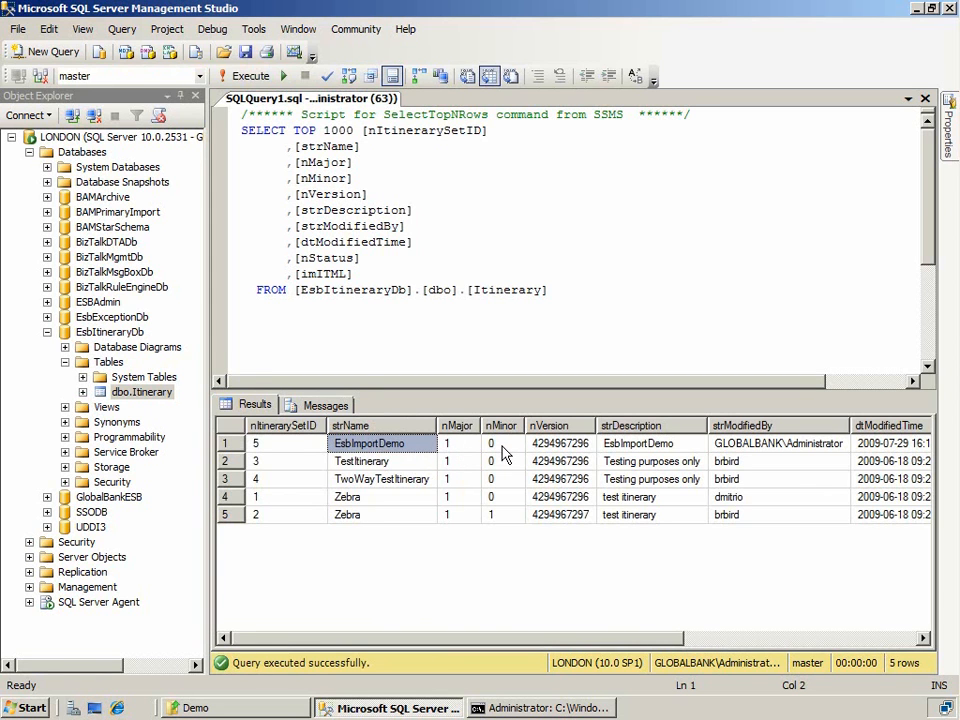
mouse_move(725, 628)
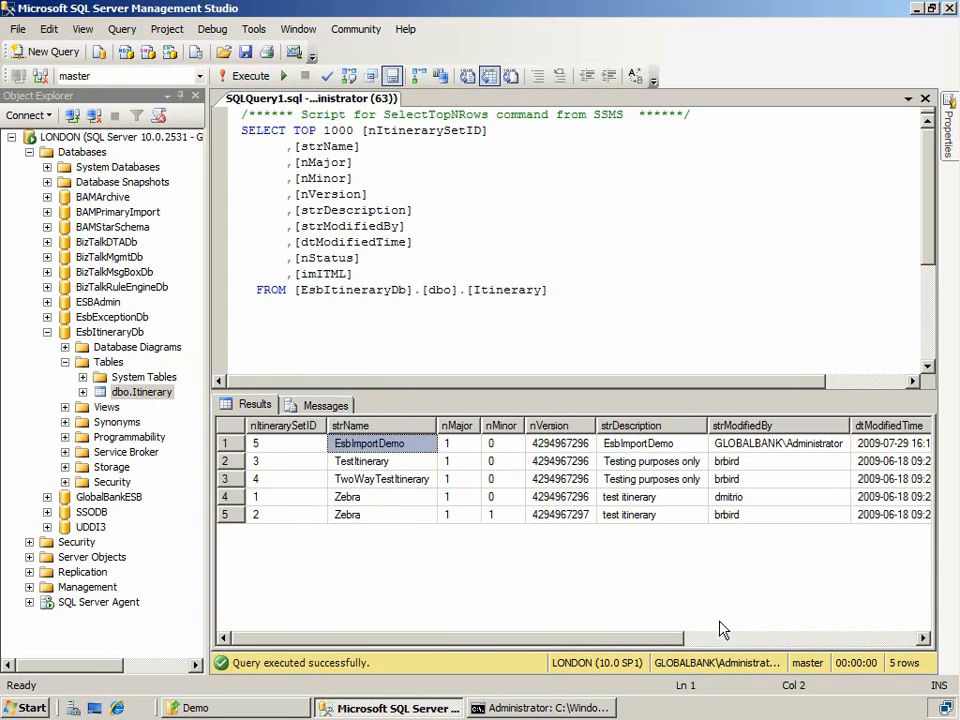
scroll(right, 3)
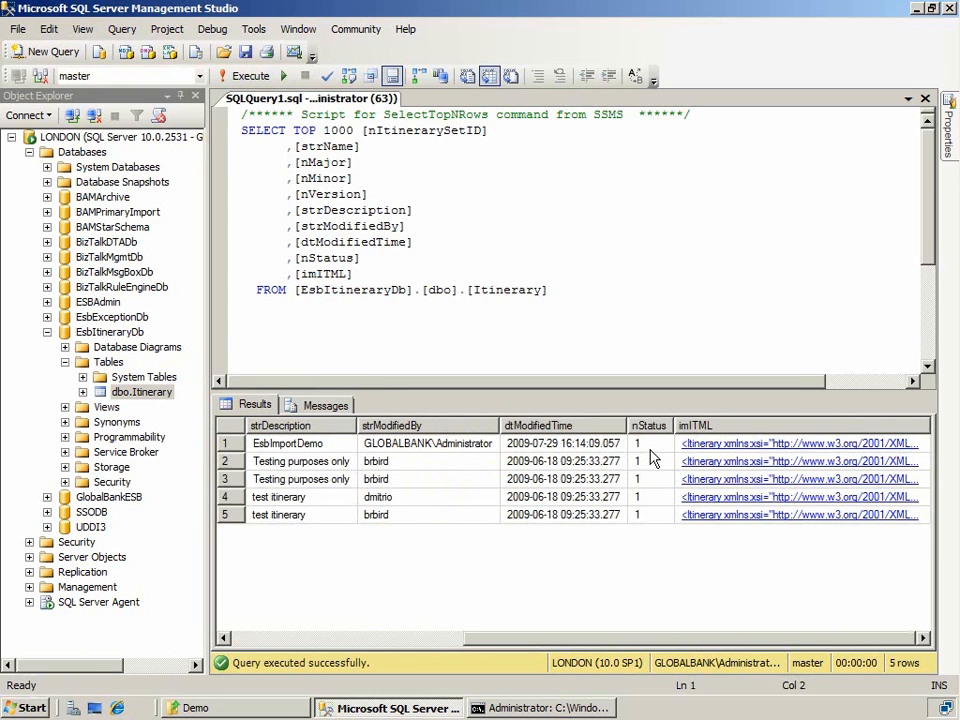